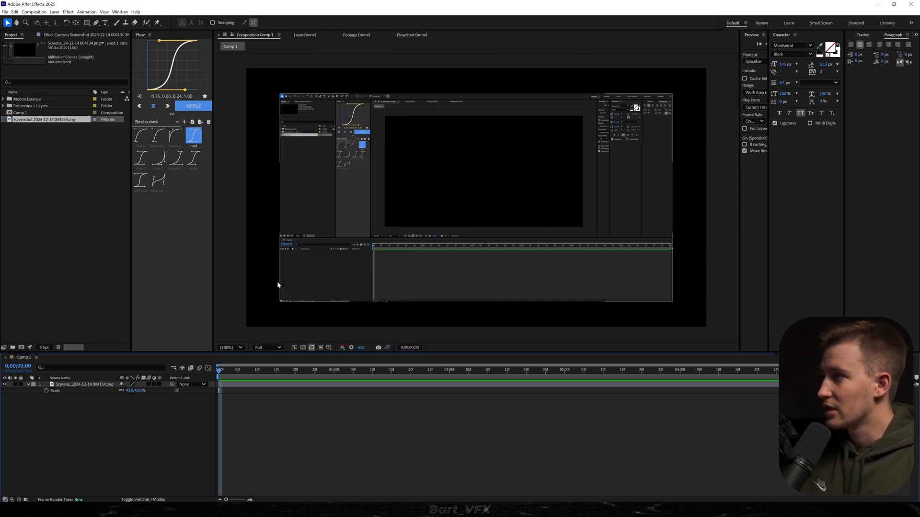
# Draw a rounded rectangle over the screenshot and fill it with solid white
pyautogui.click(89, 23)
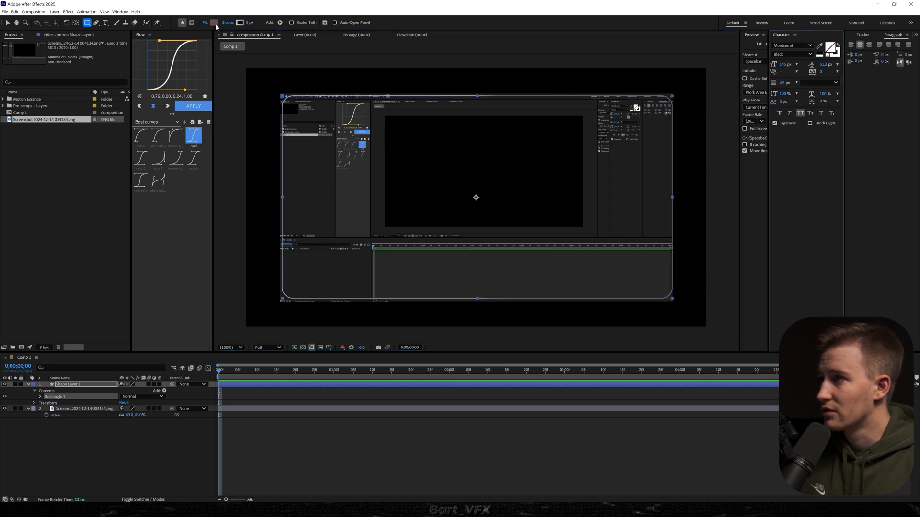
pyautogui.click(241, 23)
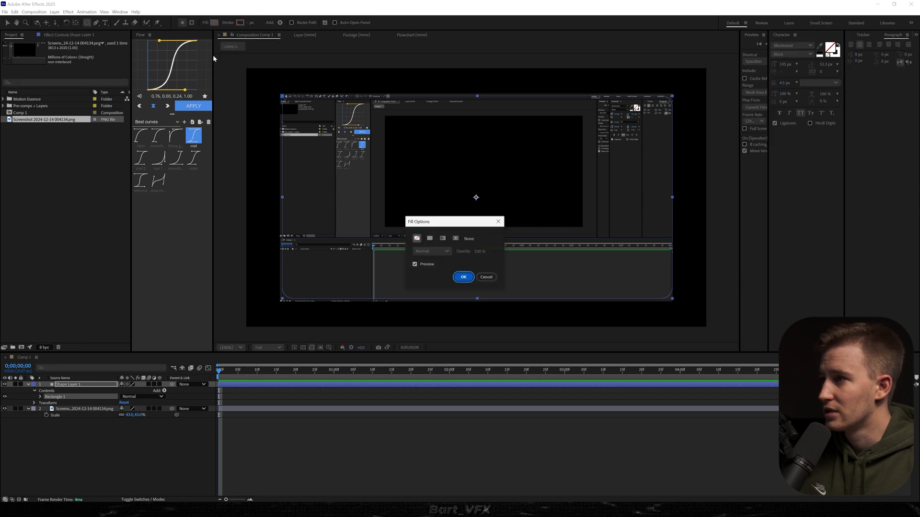
pyautogui.click(430, 237)
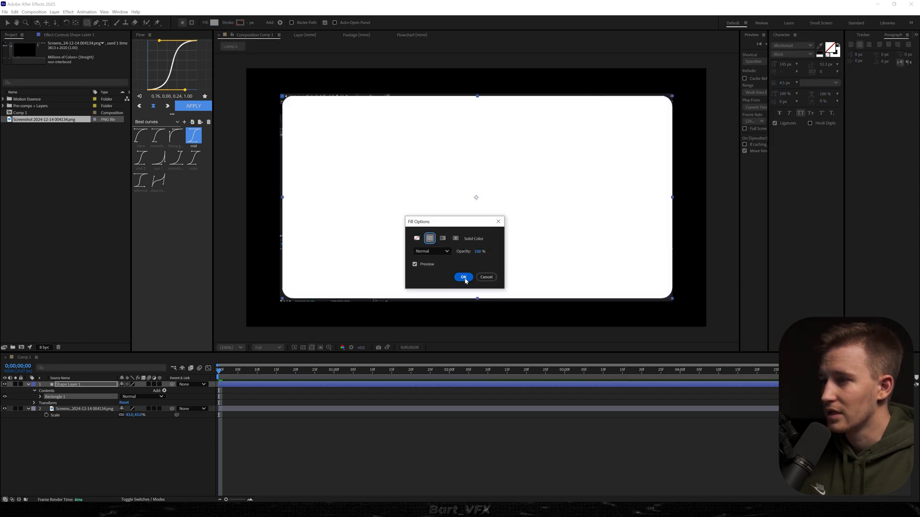
pyautogui.click(464, 277)
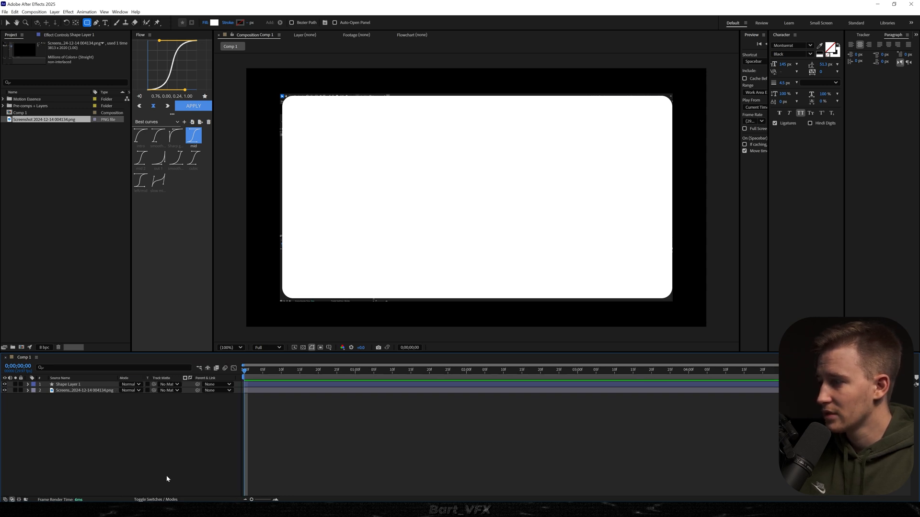
# Matte the screenshot to the Cover shape and duplicate it as a white stroke-only Stroke layer
pyautogui.click(167, 391)
pyautogui.write('Stroke')
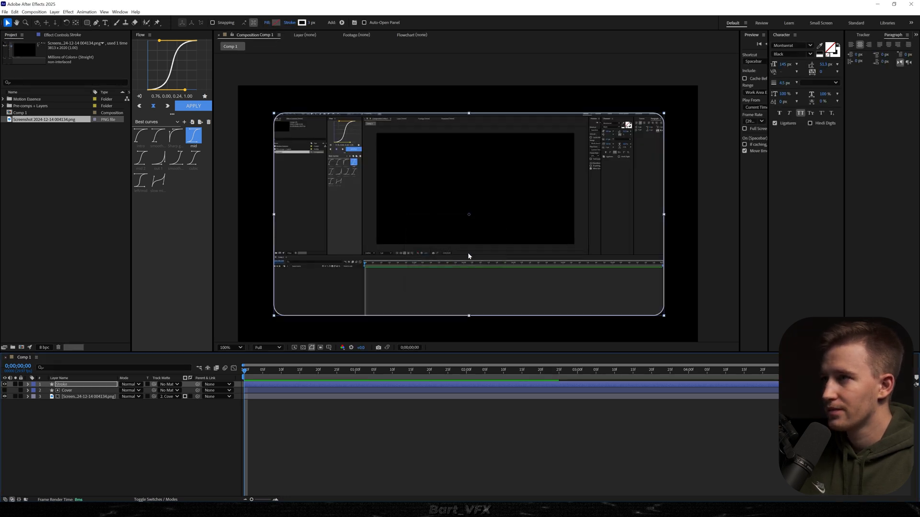
pyautogui.click(122, 12)
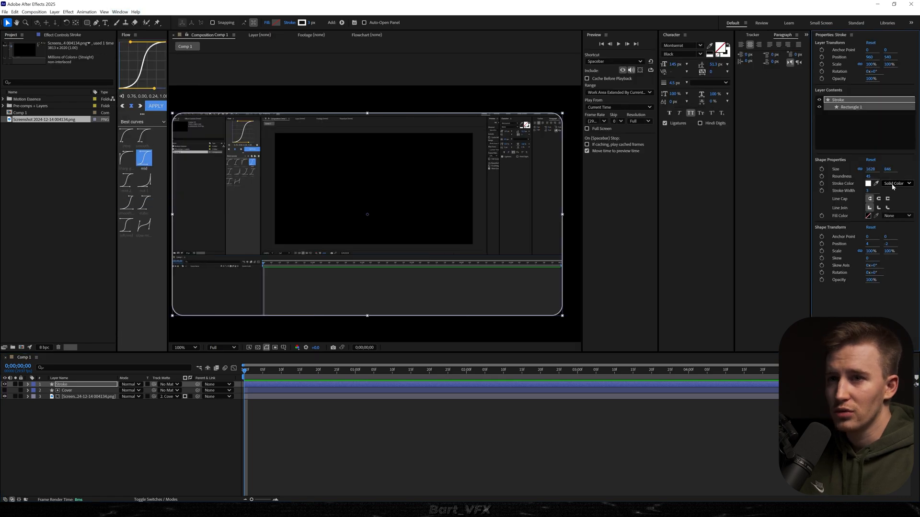
# Switch the Stroke outline colour to a linear gradient and adjust its end colour
pyautogui.click(895, 183)
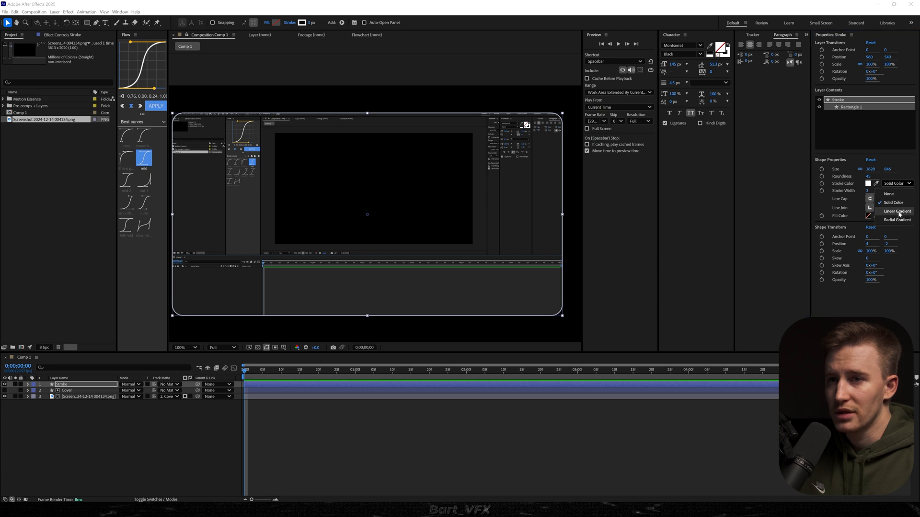
pyautogui.click(897, 210)
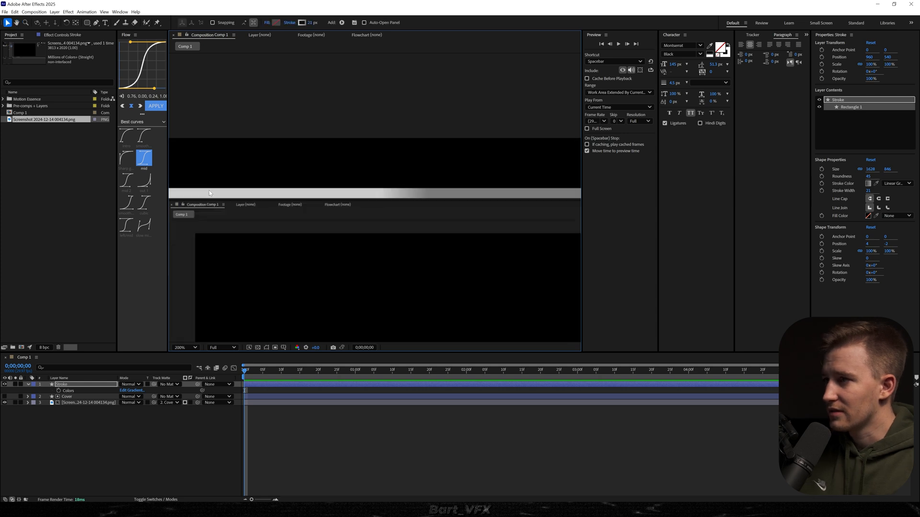
pyautogui.moveTo(520, 198)
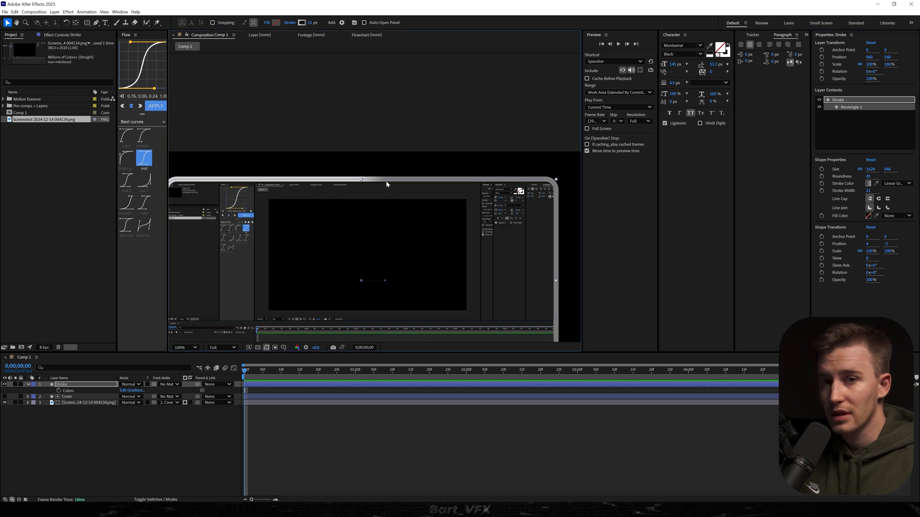
pyautogui.moveTo(363, 286)
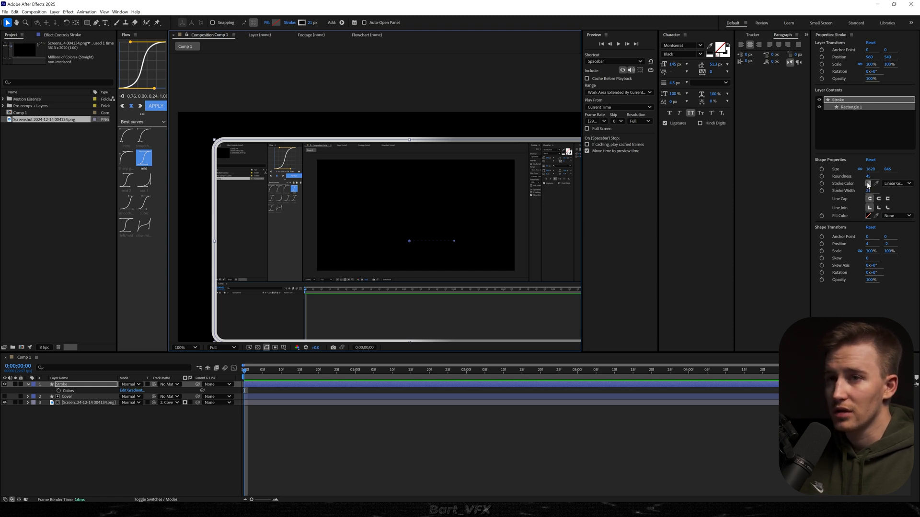
pyautogui.click(868, 184)
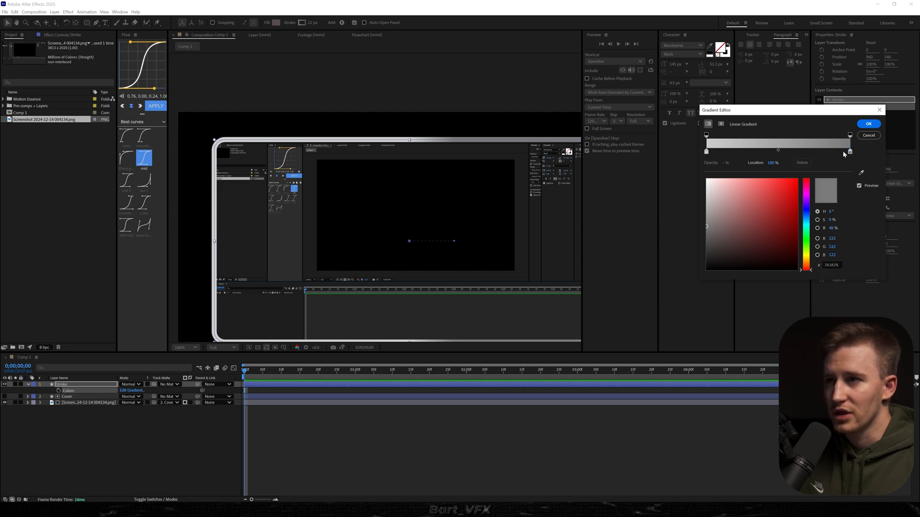
pyautogui.click(869, 123)
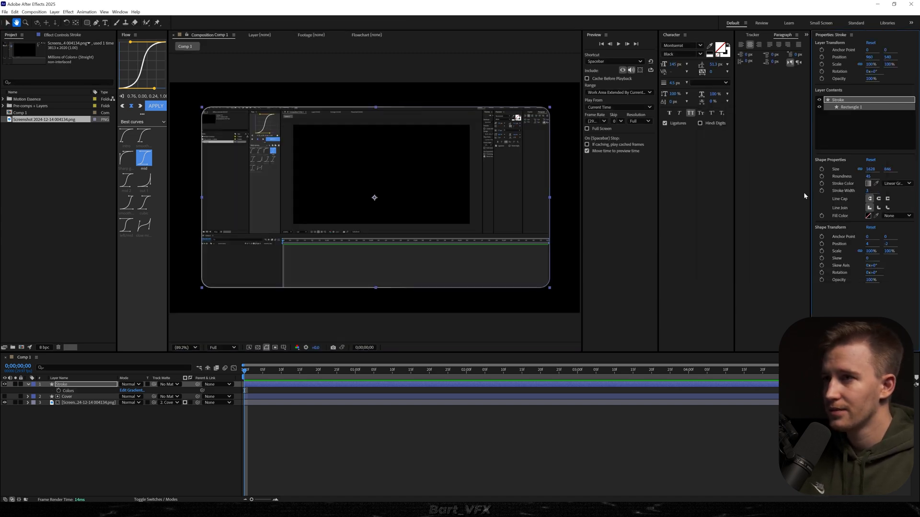
# Apply an Inner Shadow layer style to the screenshot layer
pyautogui.rightClick(87, 404)
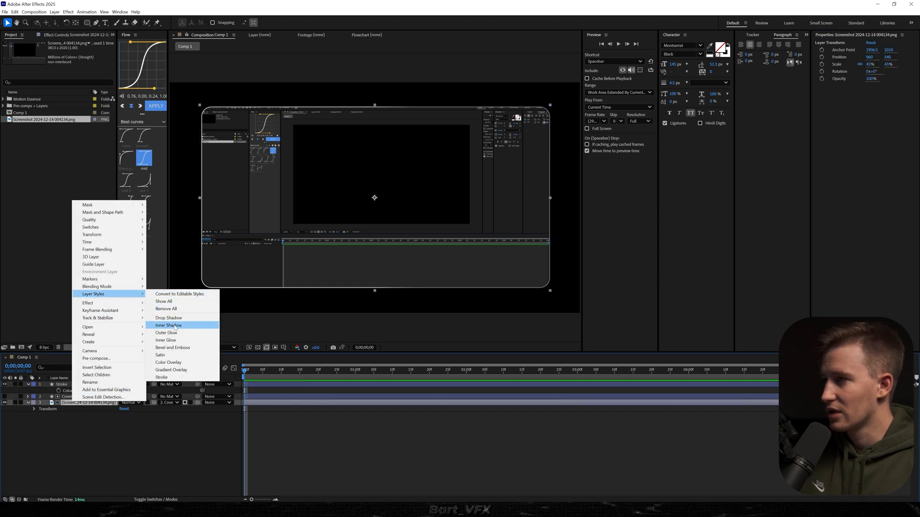
pyautogui.click(168, 326)
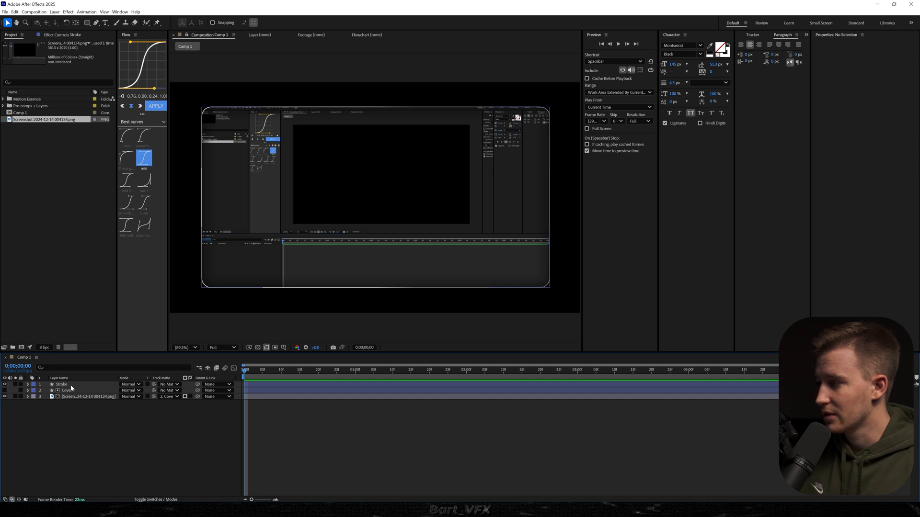
# Pre-compose the stroke, cover and screenshot layers into a 'Frame' composition
pyautogui.rightClick(72, 384)
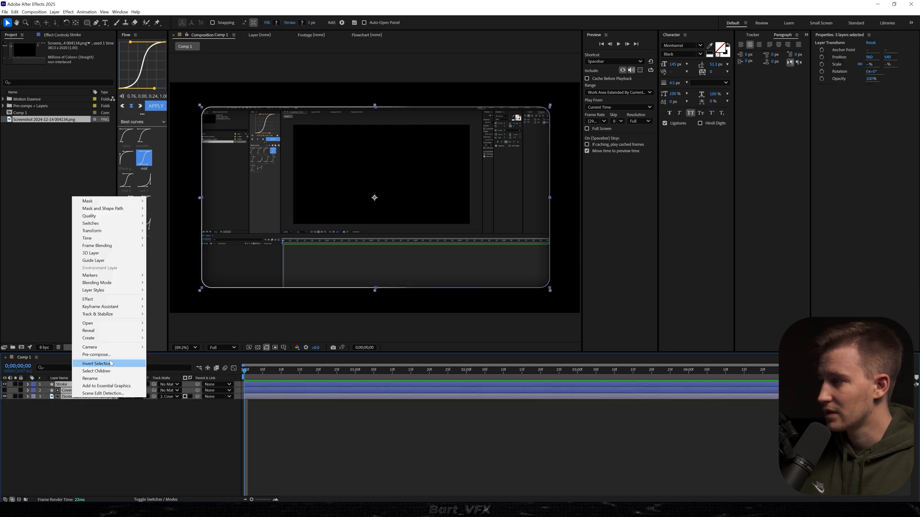
pyautogui.click(96, 354)
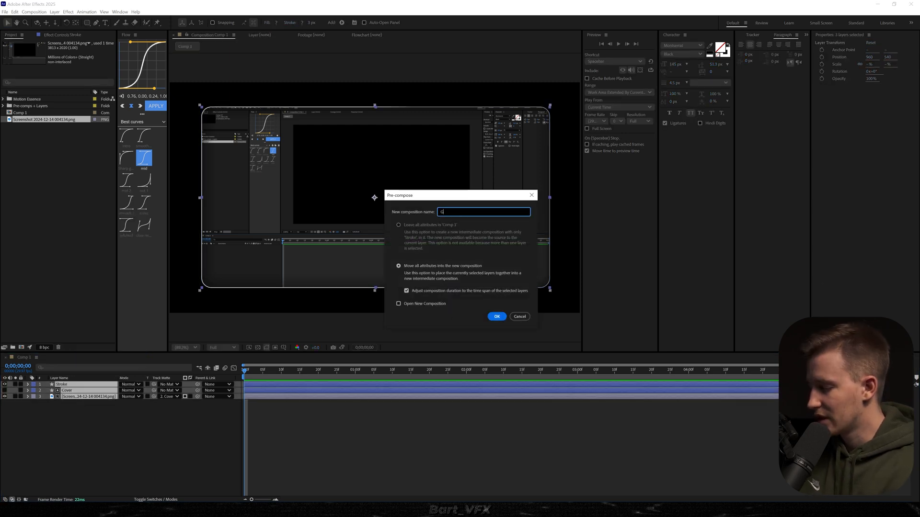
pyautogui.click(496, 317)
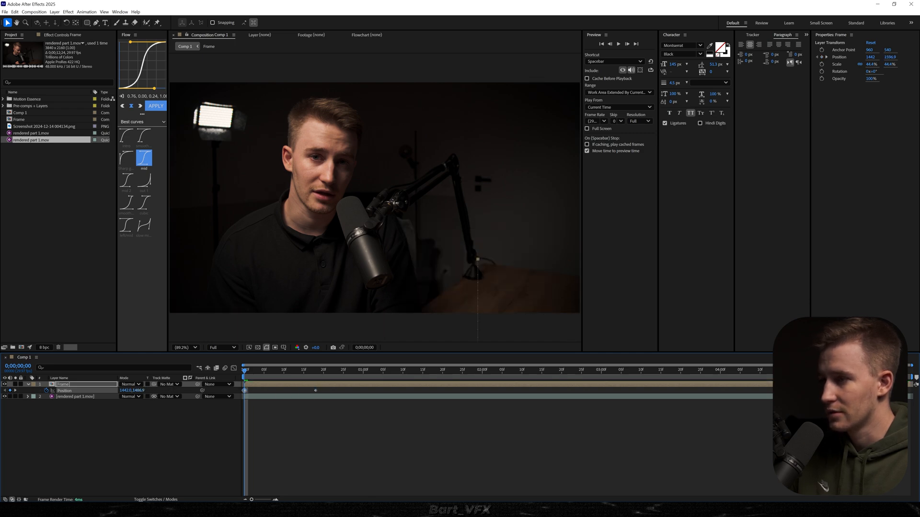
# Ease the Frame's position keyframes via the Flow panel and enter the Frame precomp
pyautogui.click(126, 138)
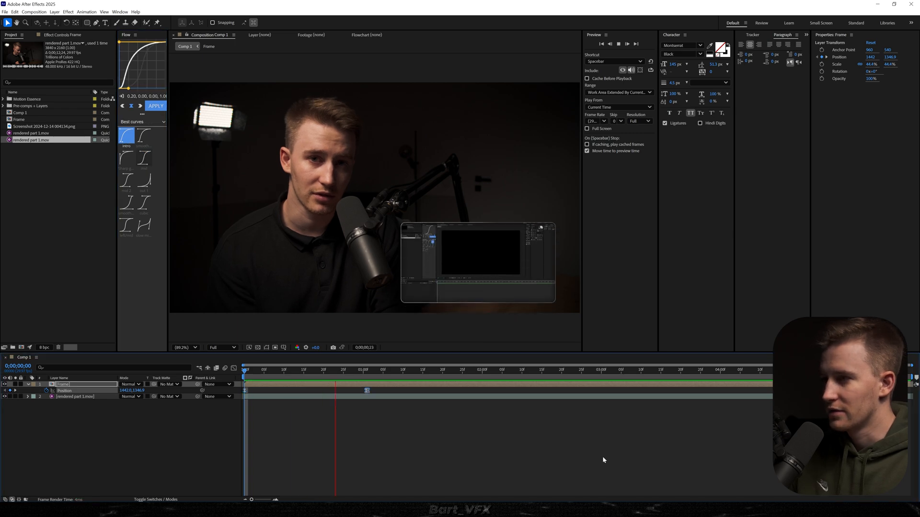
pyautogui.click(403, 370)
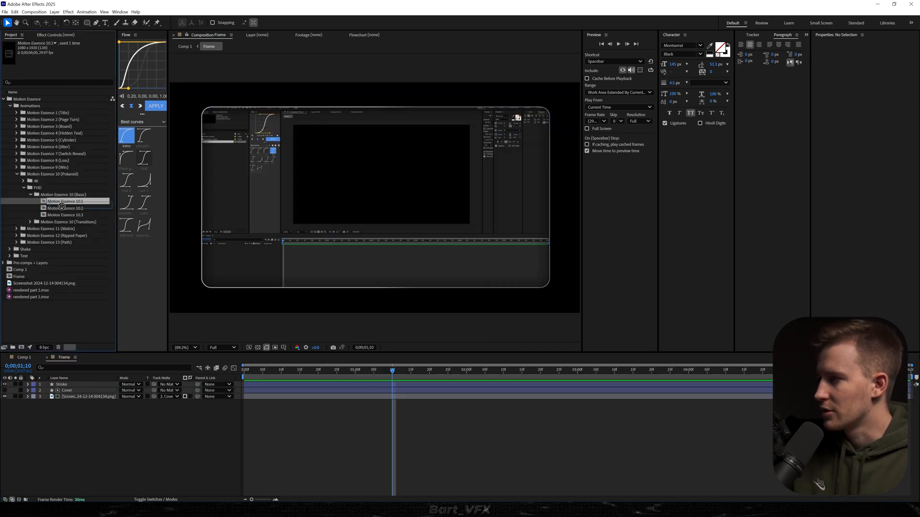
# Add the Motion Essence 10.1 placeholder and set its track matte to 3. Cover
pyautogui.doubleClick(65, 201)
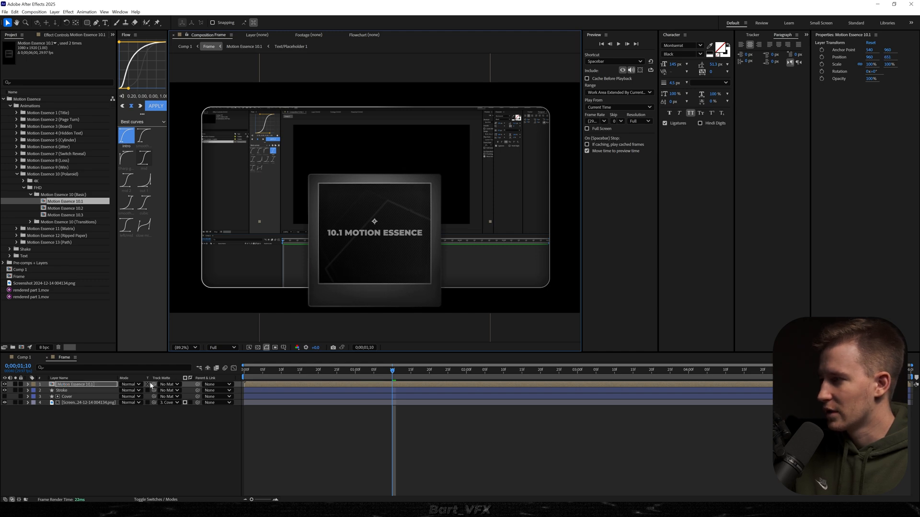
pyautogui.click(167, 385)
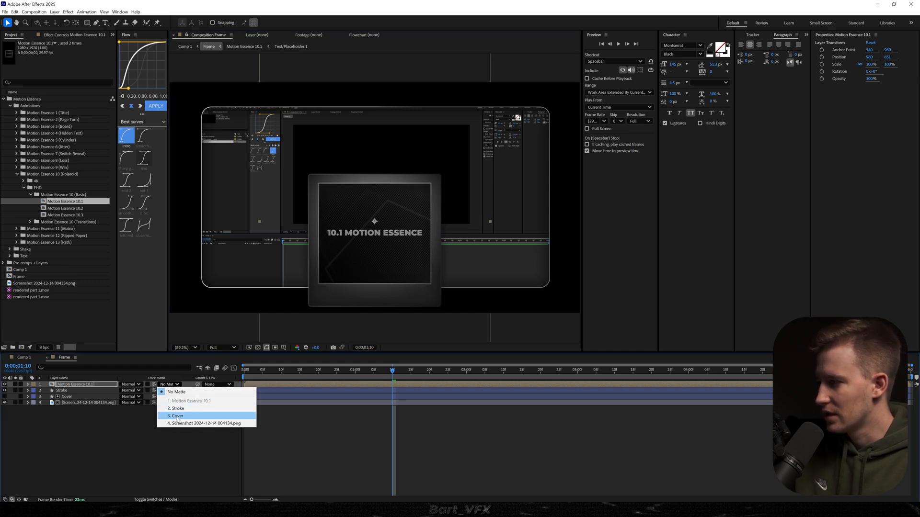
pyautogui.click(177, 416)
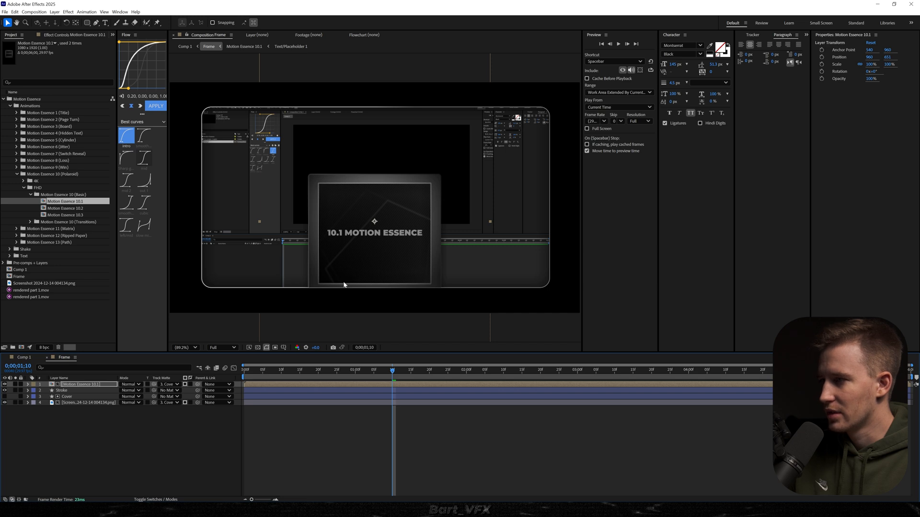